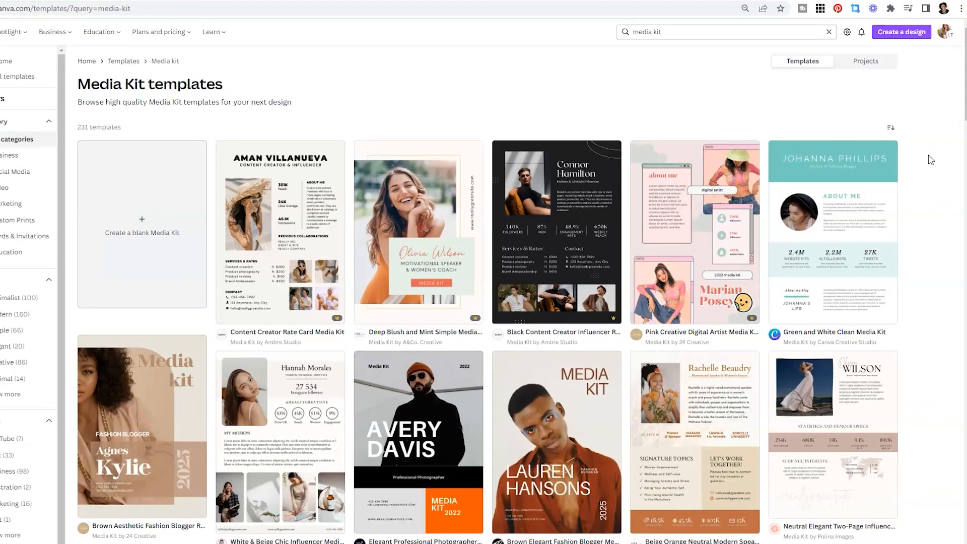
# Scroll to 'My 2022 Proposal Template' and go to its Buy Me a Coffee page
pyautogui.click(709, 31)
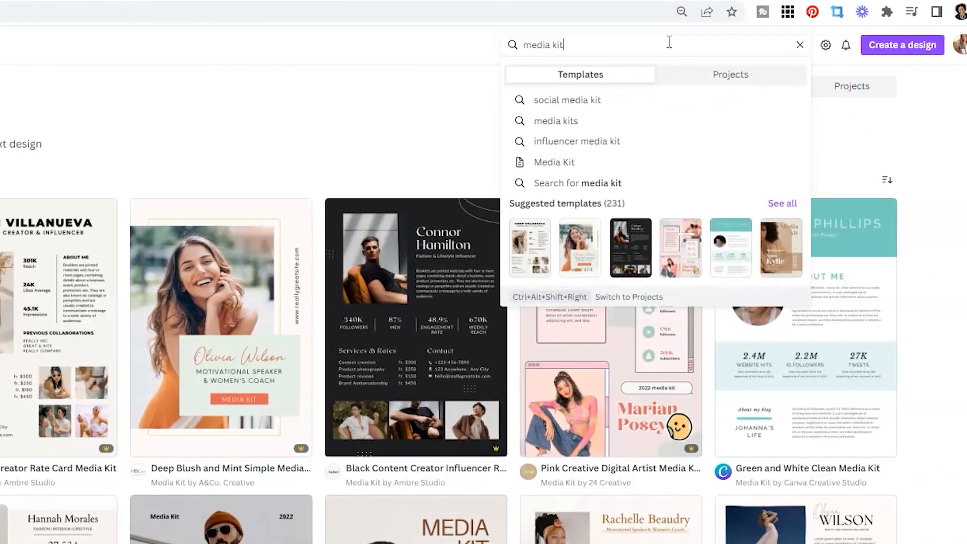
pyautogui.click(328, 143)
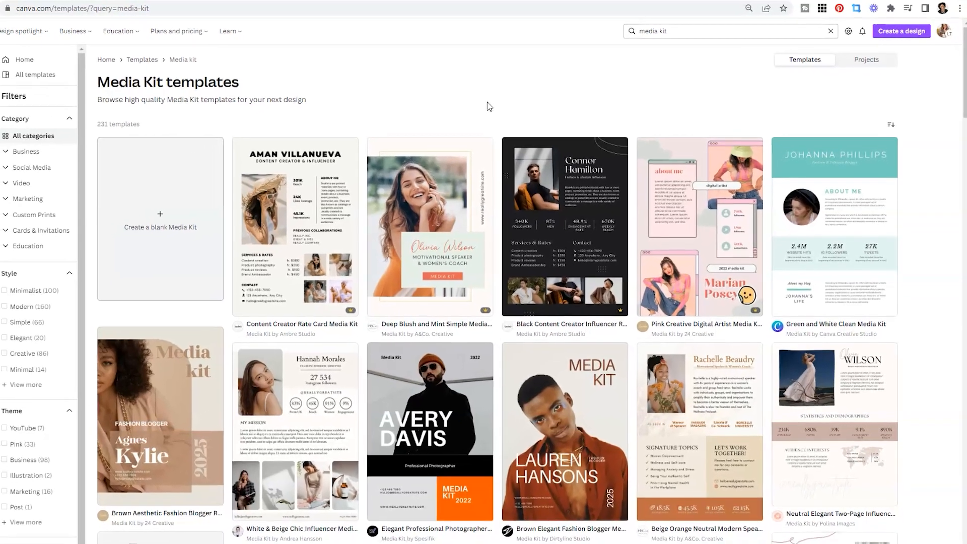
pyautogui.scroll(-3)
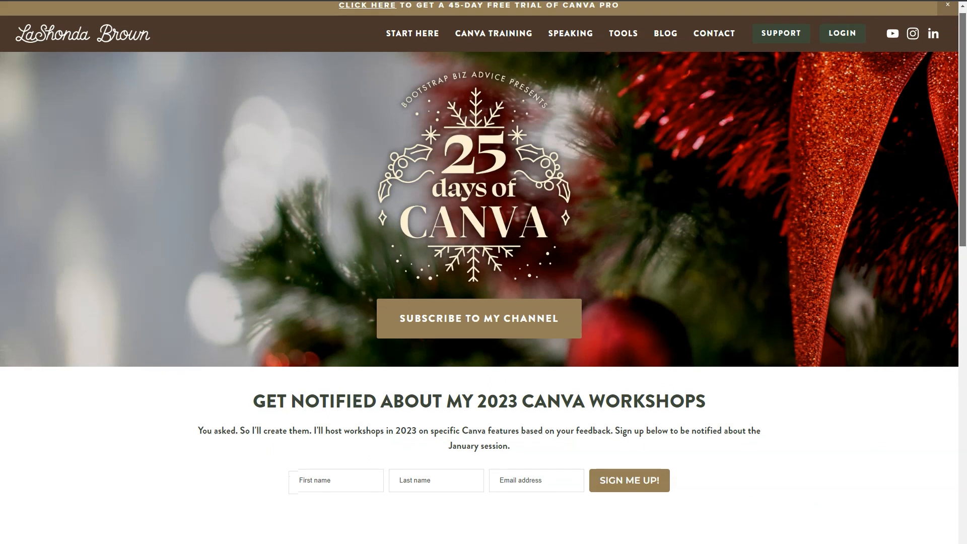
pyautogui.scroll(-3)
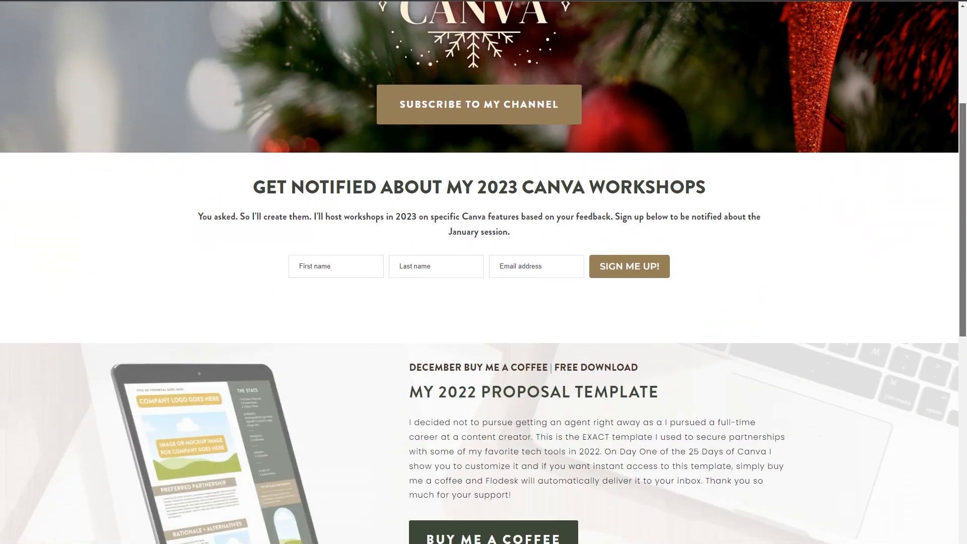
pyautogui.scroll(-3)
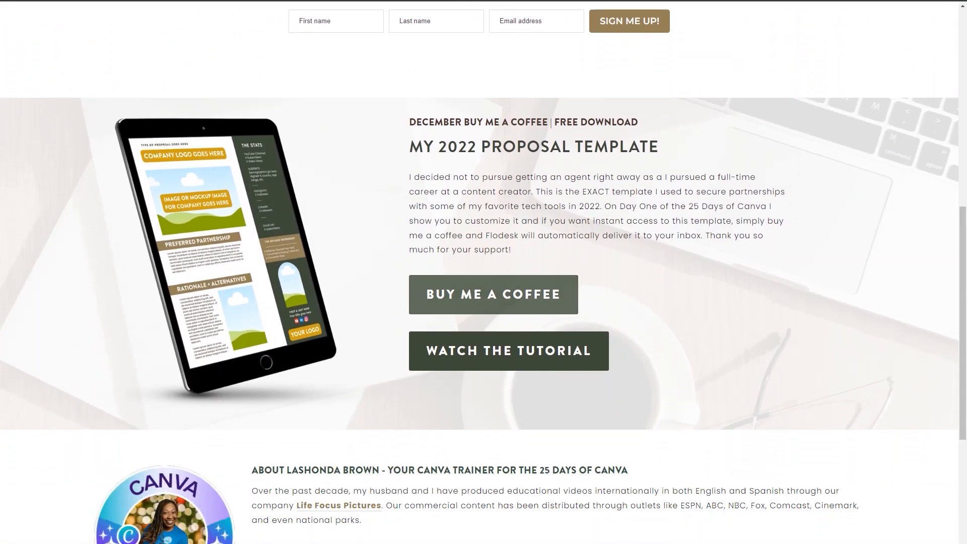
pyautogui.click(492, 293)
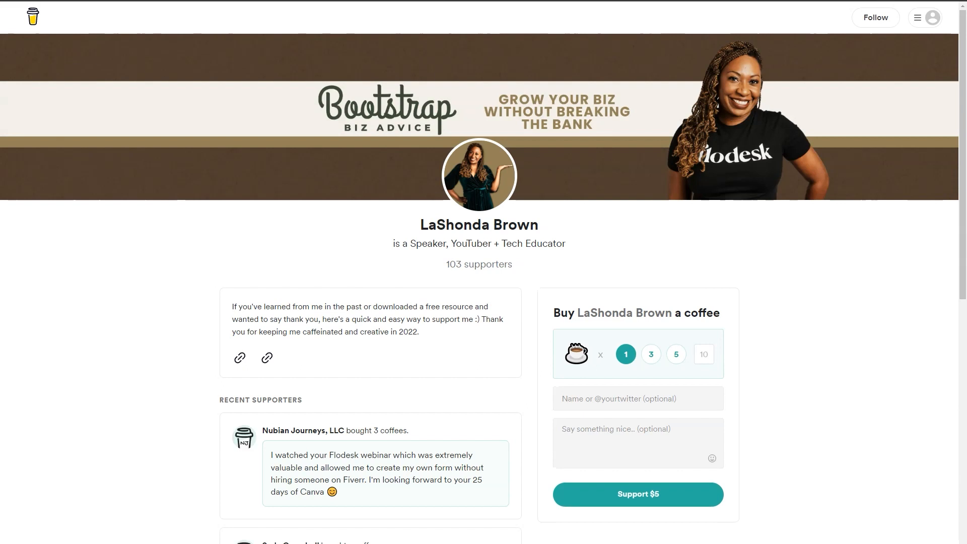
# Support with one $5 coffee to receive the proposal template
pyautogui.click(638, 494)
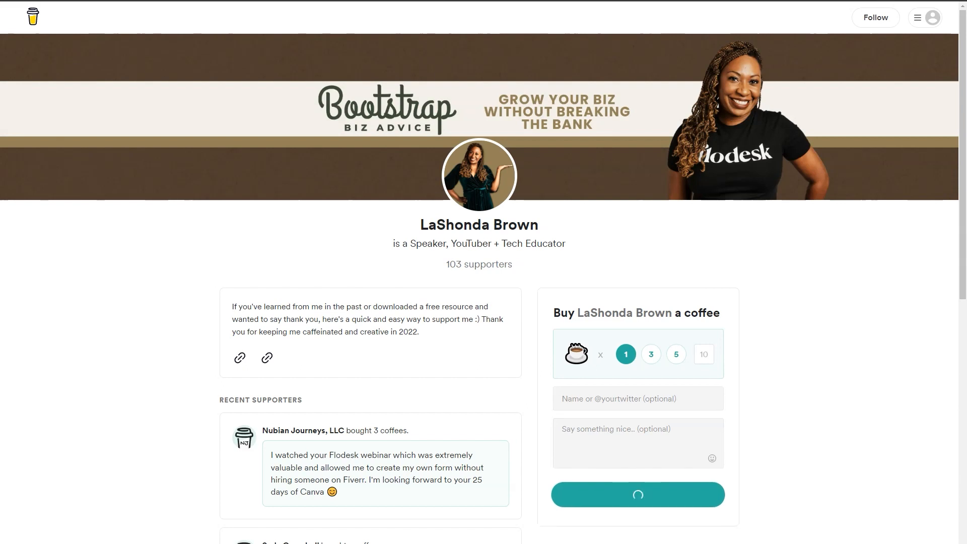
pyautogui.click(637, 494)
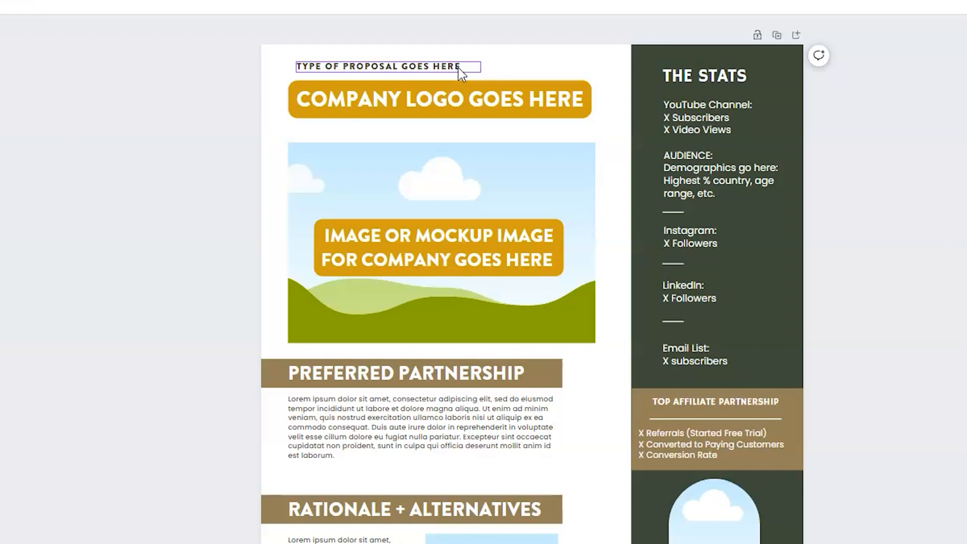
pyautogui.click(439, 99)
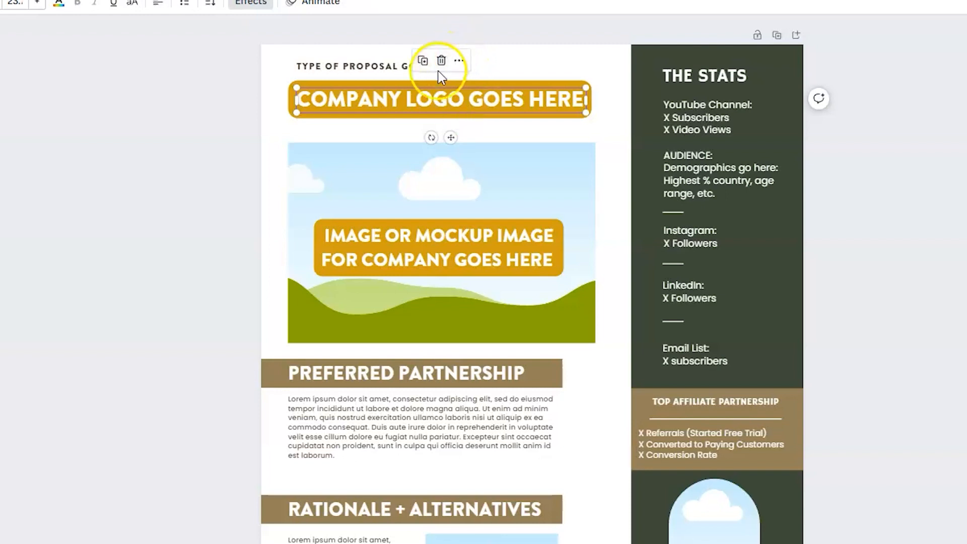
pyautogui.moveTo(443, 121)
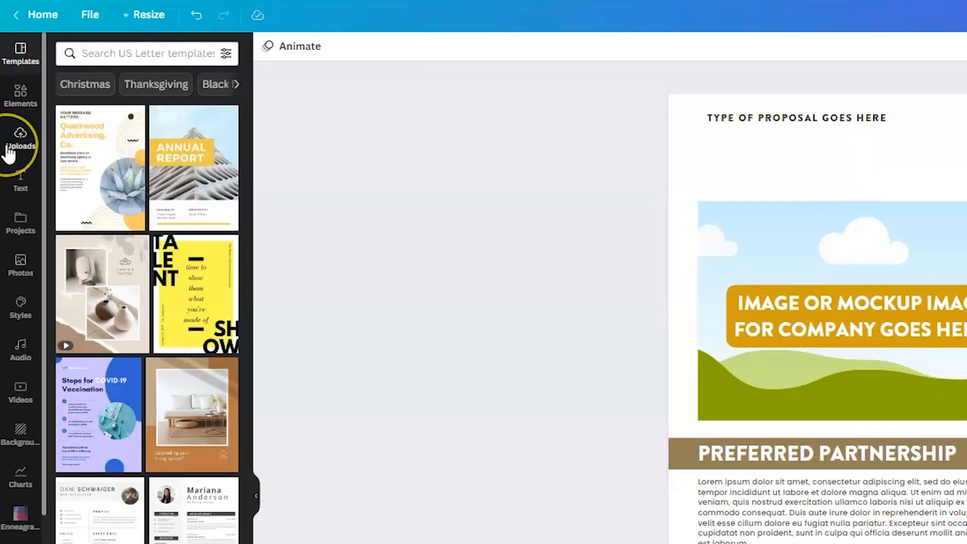
pyautogui.moveTo(20, 139)
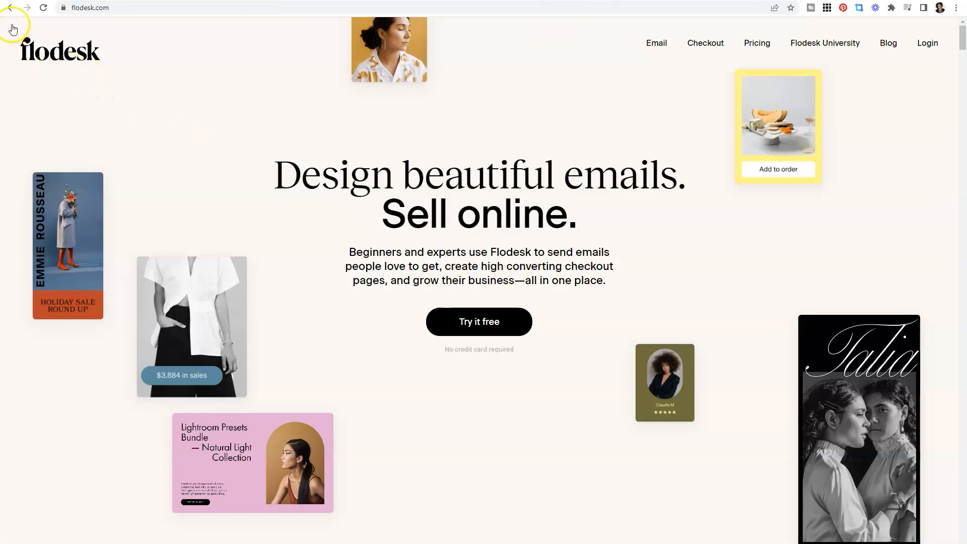
pyautogui.moveTo(72, 428)
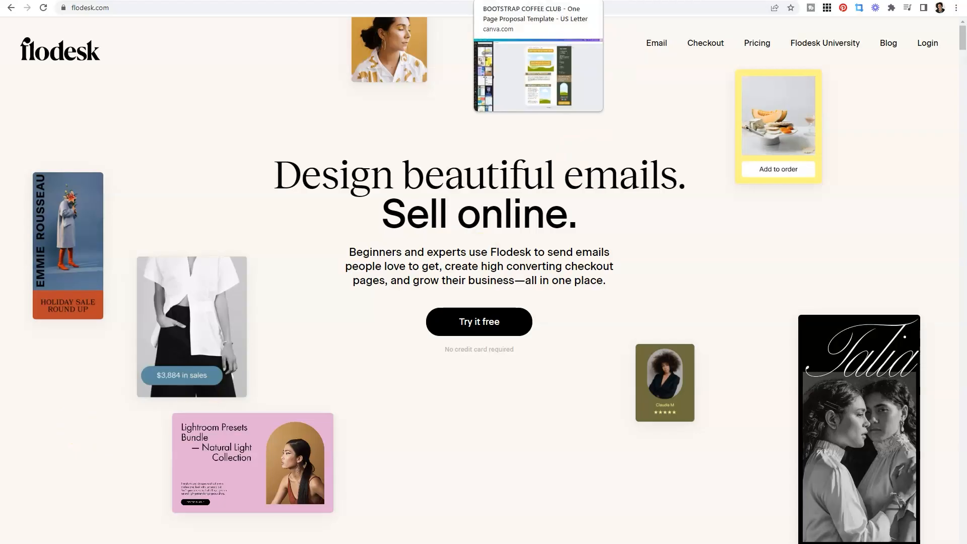
# Switch to the 'BOOTSTRAP COFFEE CLUB - One Page Proposal Template' Canva tab
pyautogui.click(537, 74)
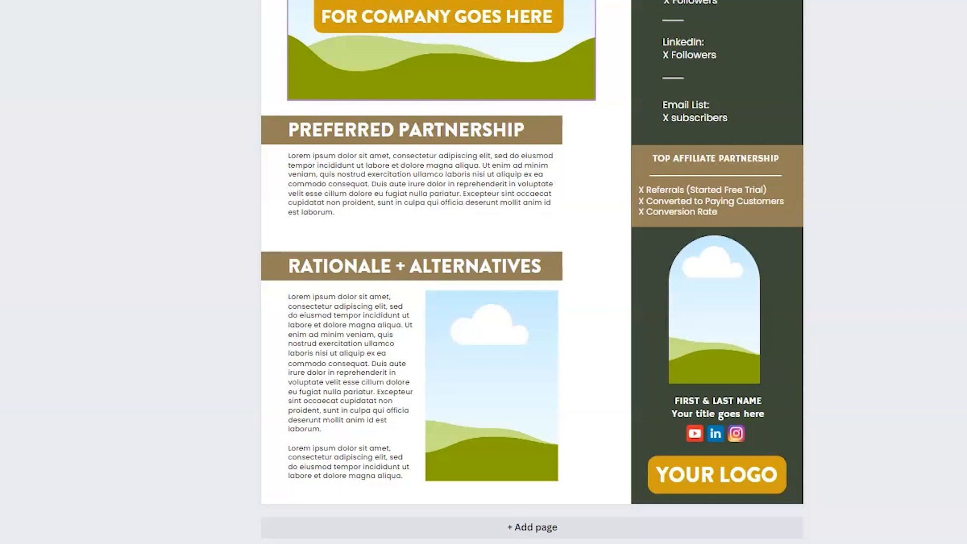
pyautogui.click(404, 129)
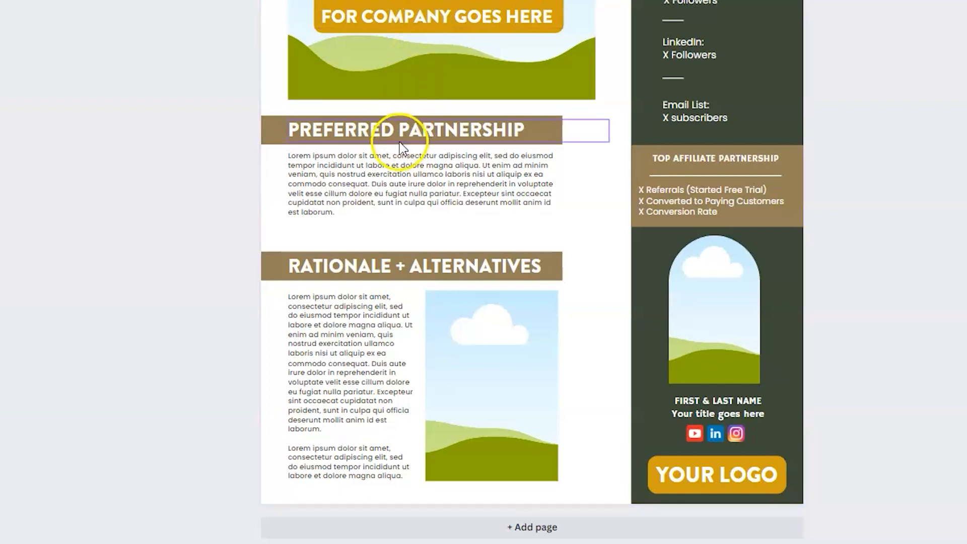
pyautogui.click(398, 172)
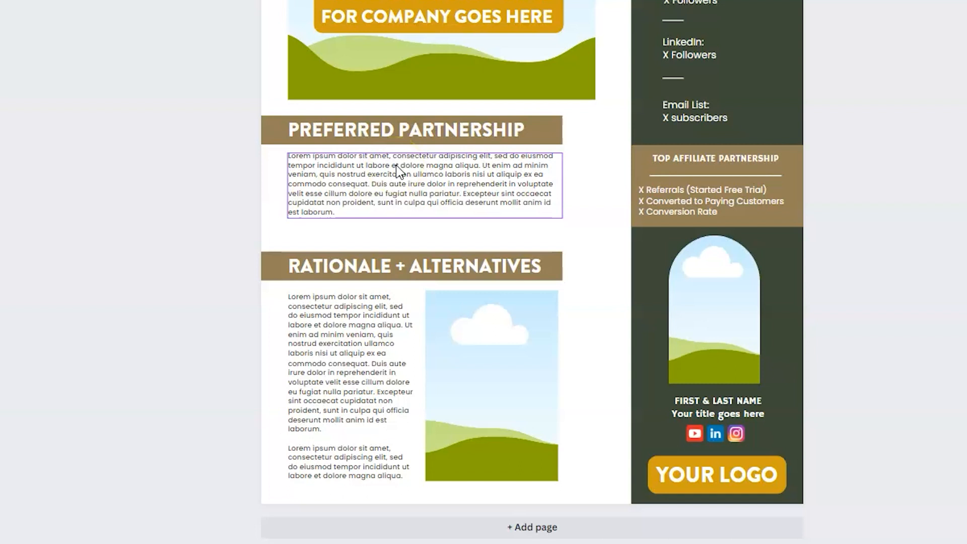
pyautogui.click(377, 360)
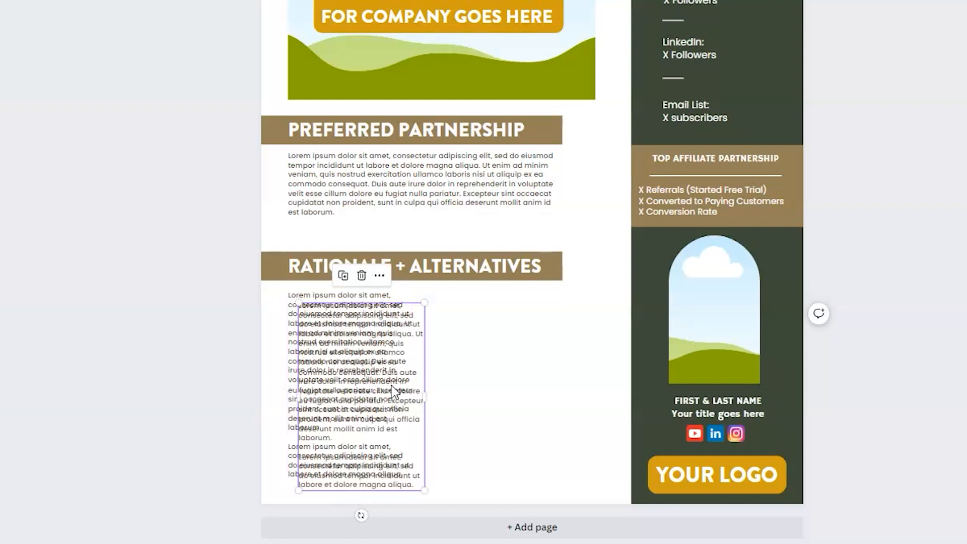
# Move the copied Rationale text right and align it as a second column
pyautogui.moveTo(357, 395); pyautogui.dragTo(521, 370)
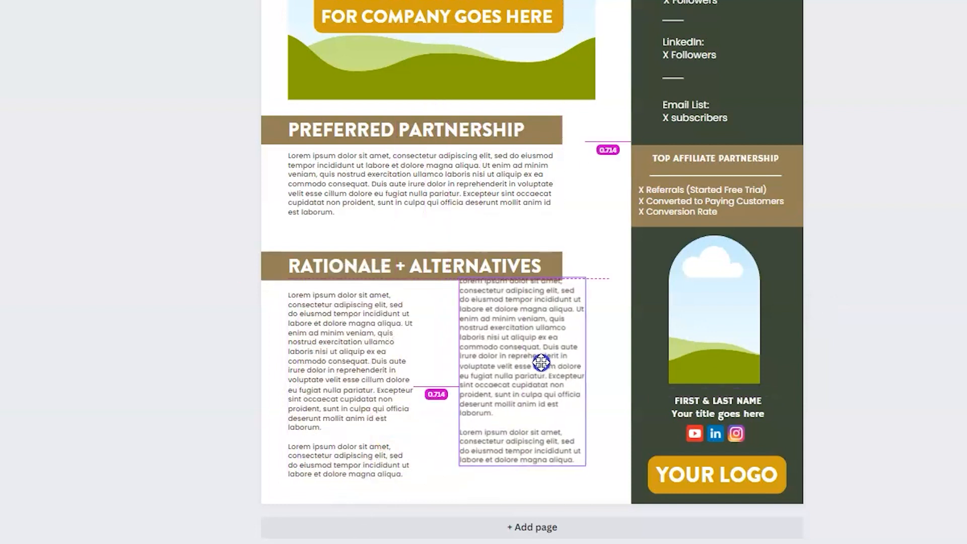
pyautogui.moveTo(540, 362); pyautogui.dragTo(509, 379)
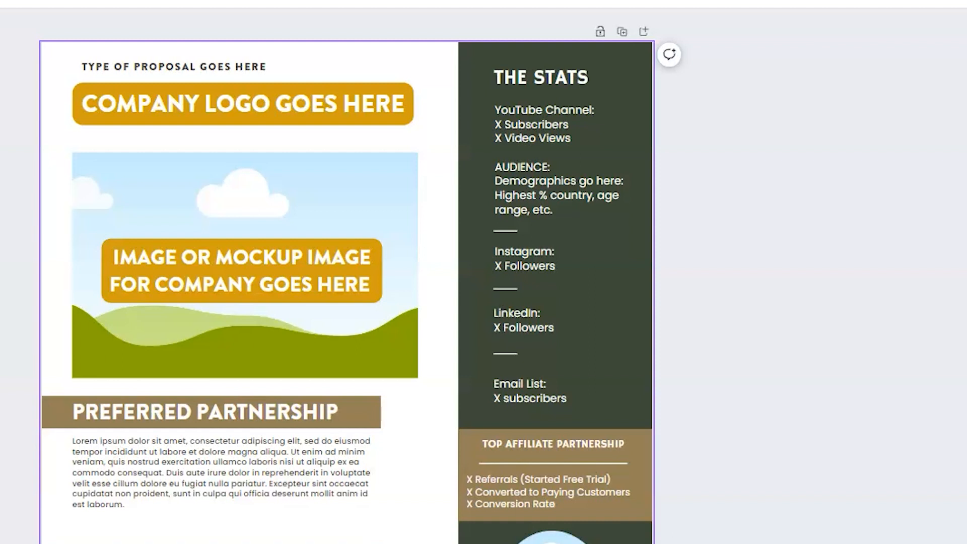
# Scroll down to the Rationale section with its sky-and-hills image placeholder
pyautogui.scroll(-3)
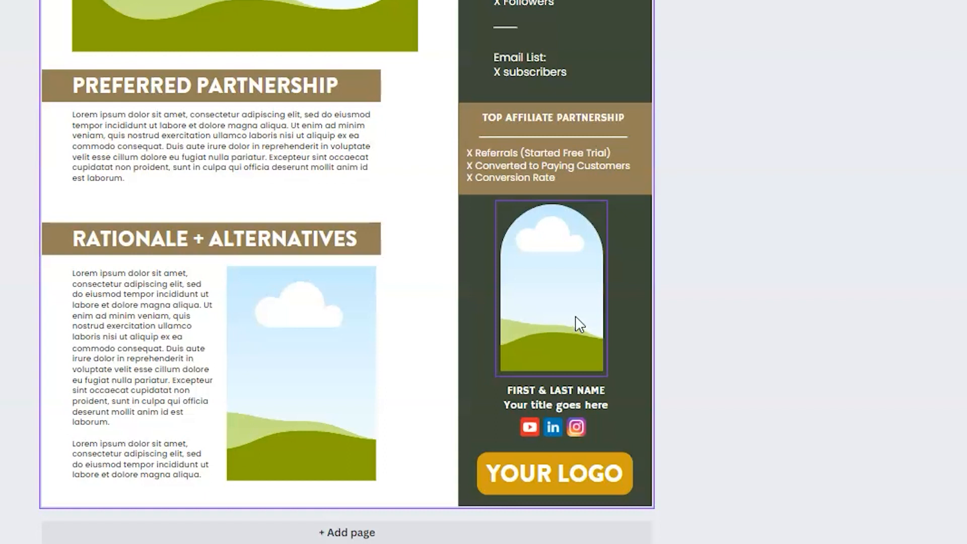
pyautogui.moveTo(578, 322)
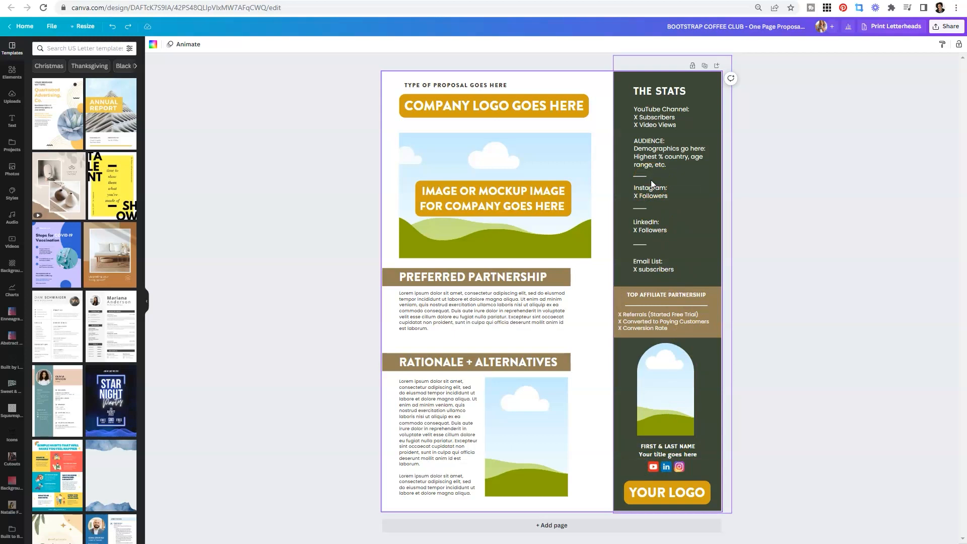
pyautogui.click(645, 417)
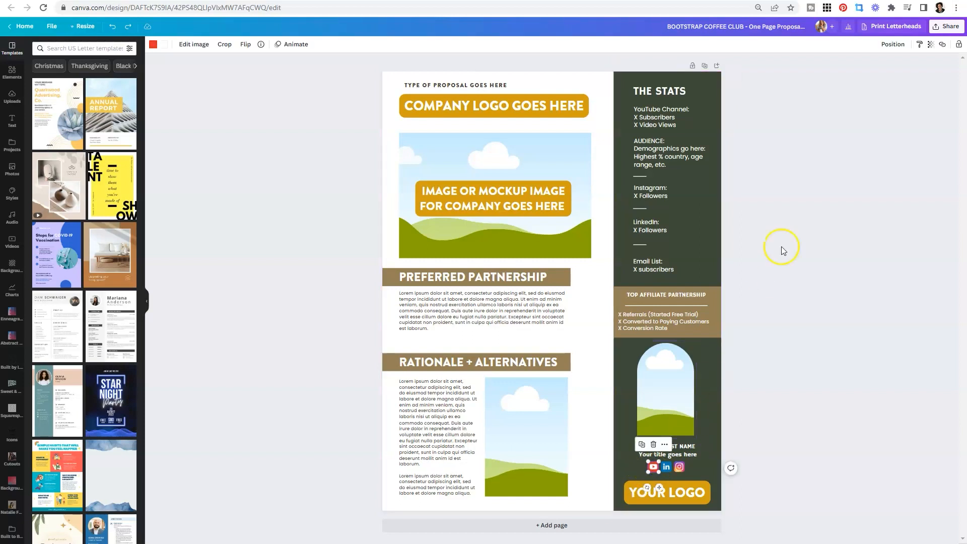
pyautogui.click(941, 44)
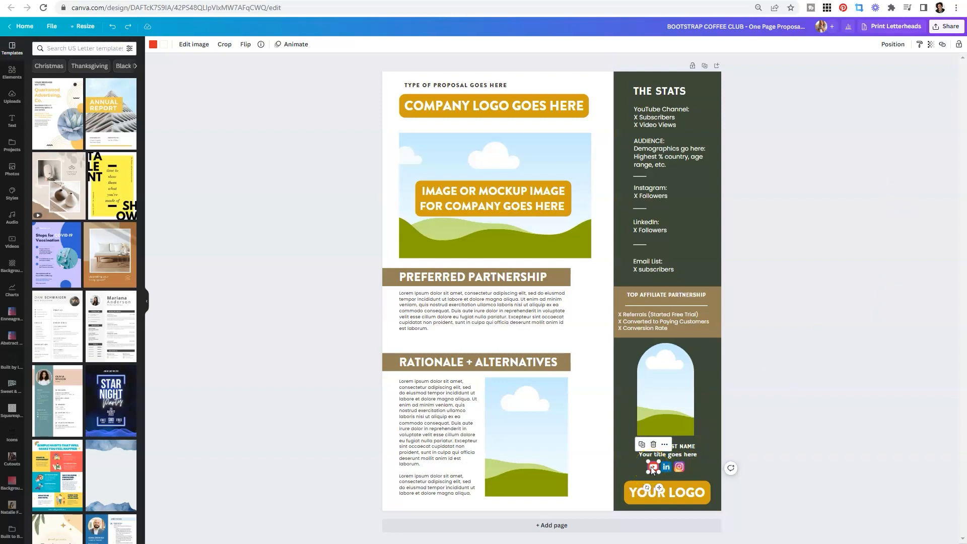
pyautogui.moveTo(801, 382)
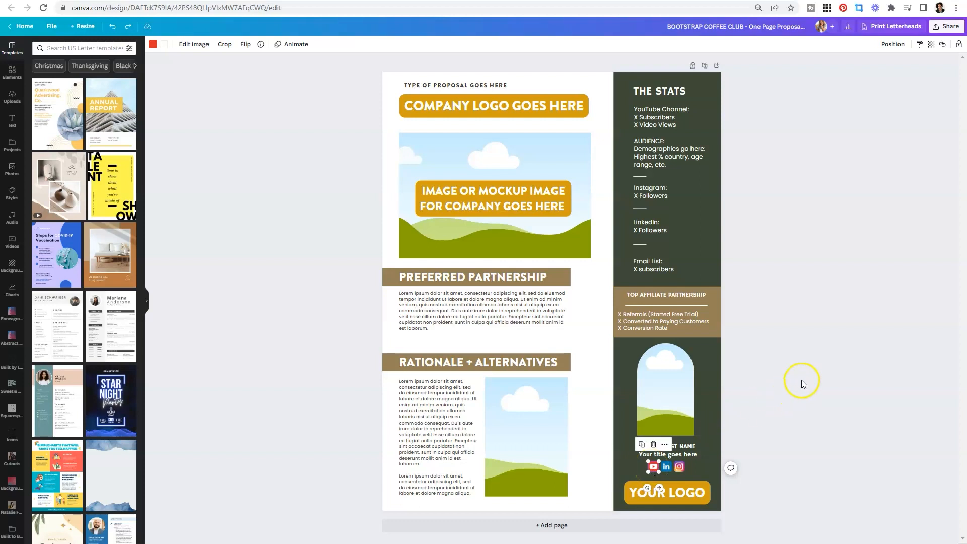
pyautogui.click(666, 492)
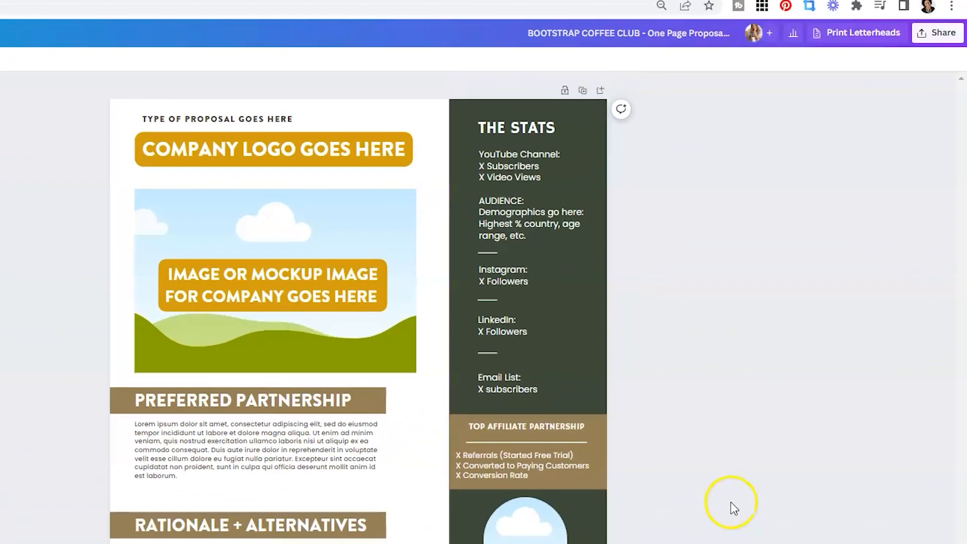
# Show the Share menu's Download settings with PNG as the file type
pyautogui.click(936, 32)
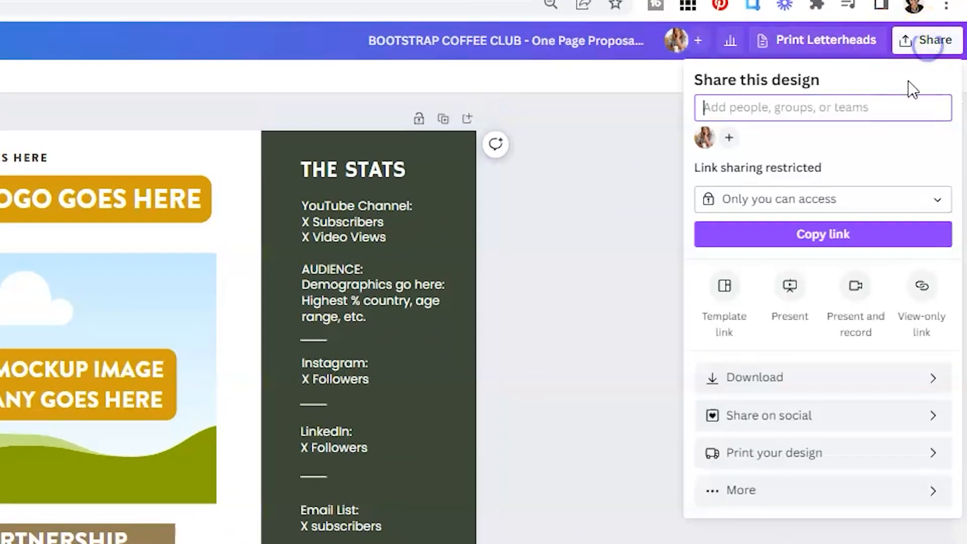
pyautogui.click(753, 376)
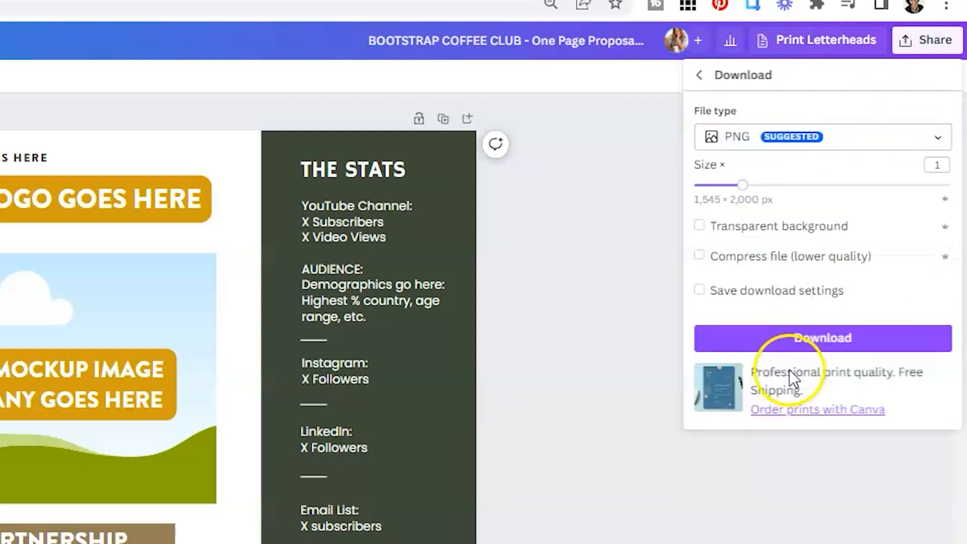
pyautogui.click(820, 137)
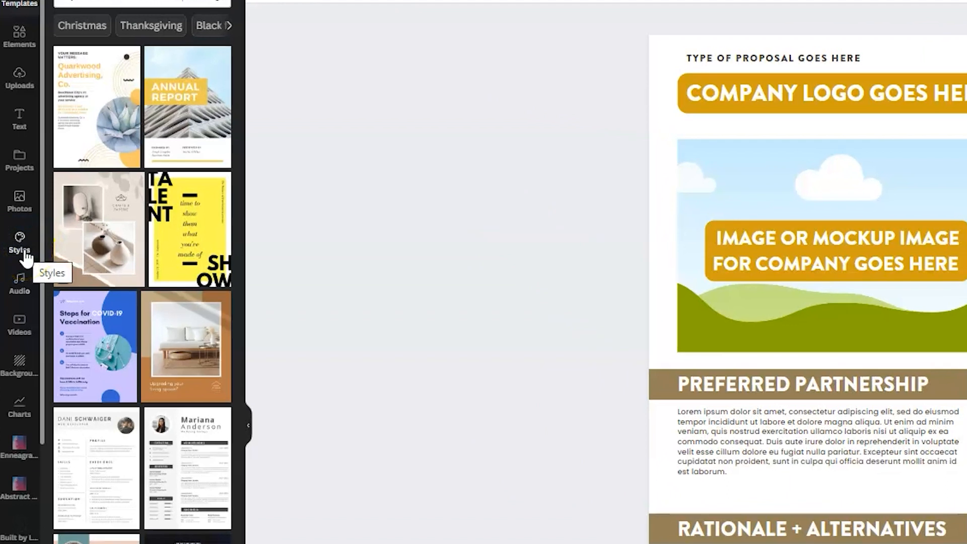
pyautogui.click(20, 242)
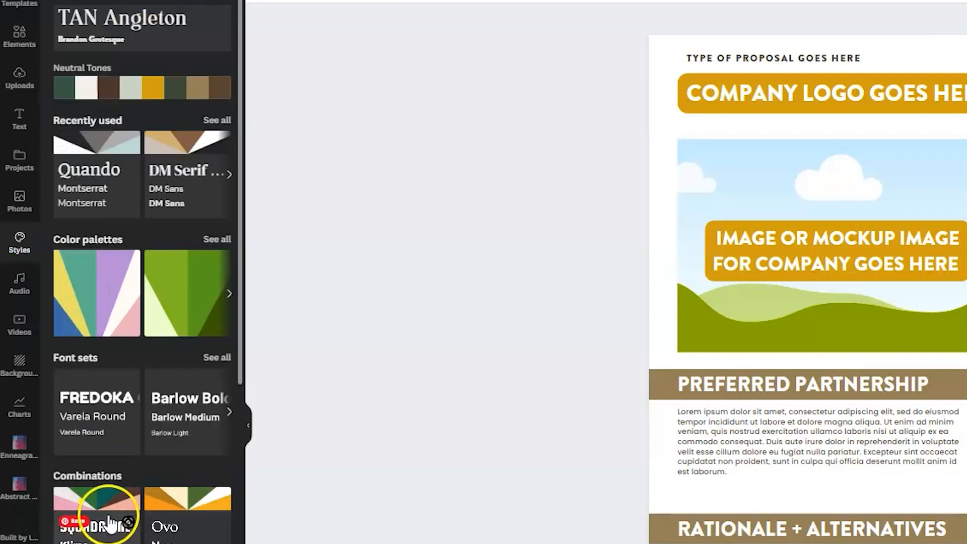
pyautogui.moveTo(139, 466)
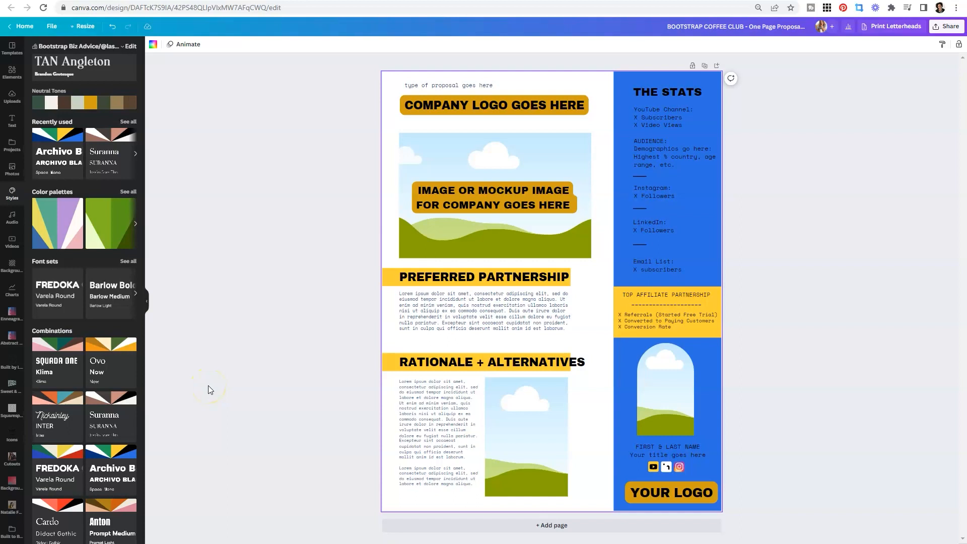
pyautogui.moveTo(210, 385)
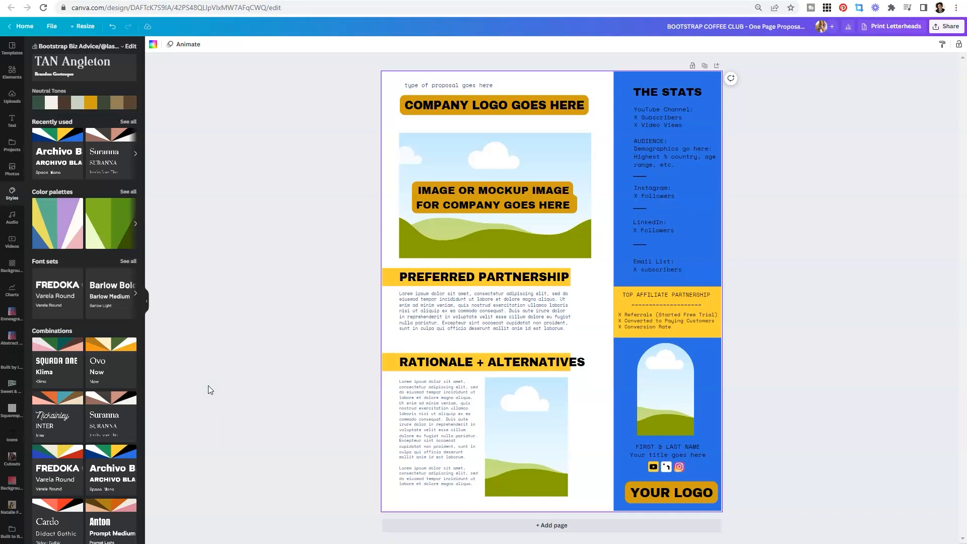